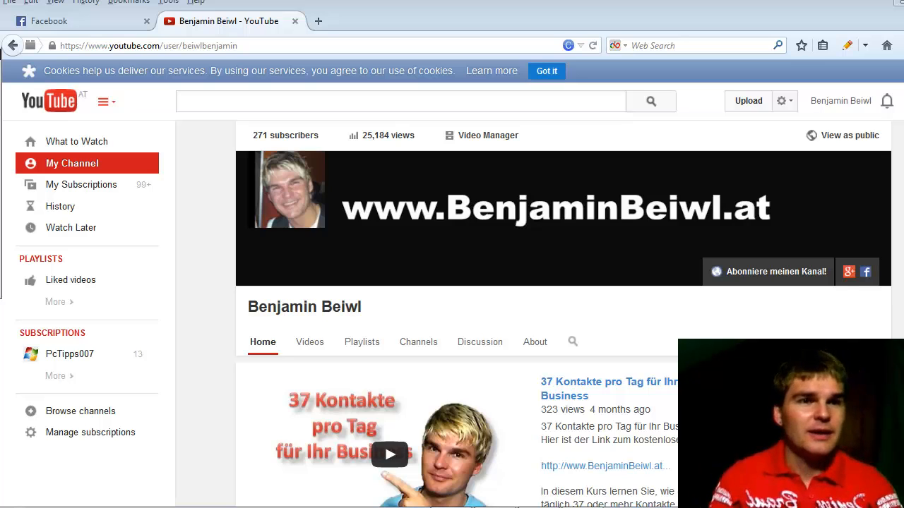
Go to the Video Manager uploads list from the account menu and scroll down.
{"action": "left_click", "coordinate": [104, 101]}
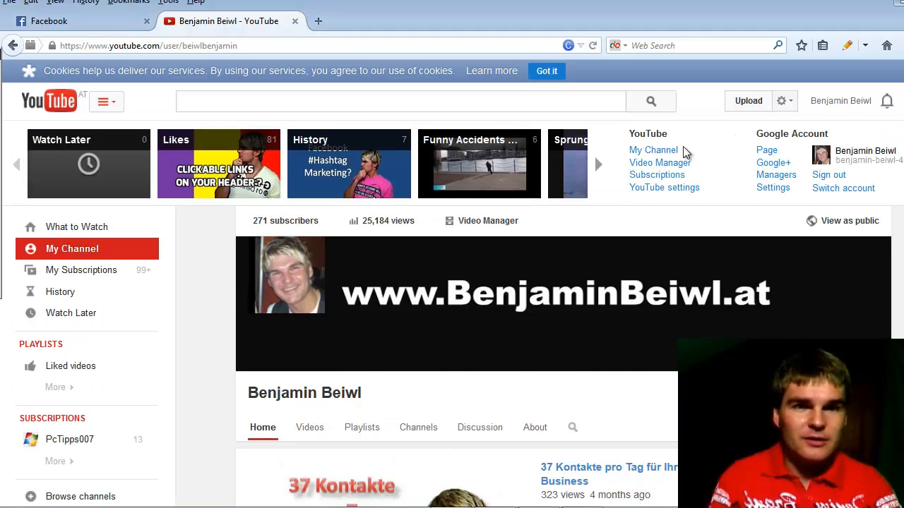
{"action": "mouse_move", "coordinate": [659, 162]}
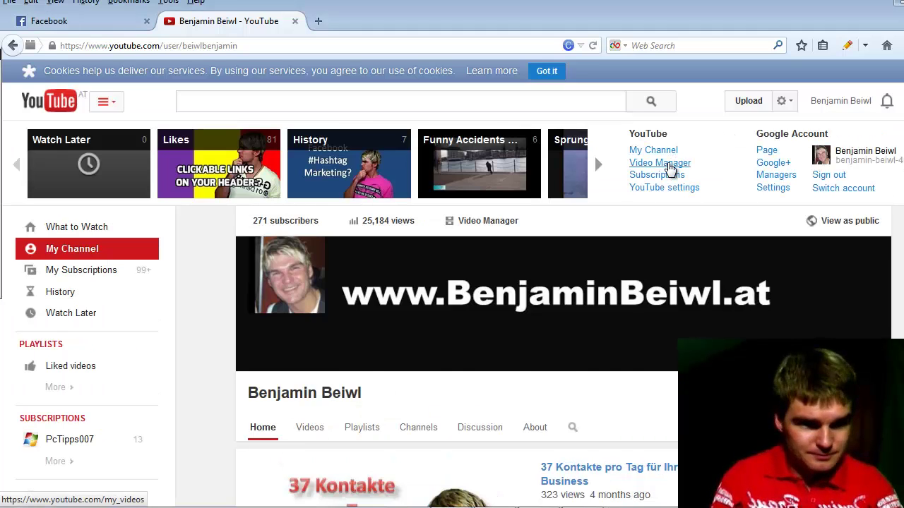
{"action": "left_click", "coordinate": [660, 163]}
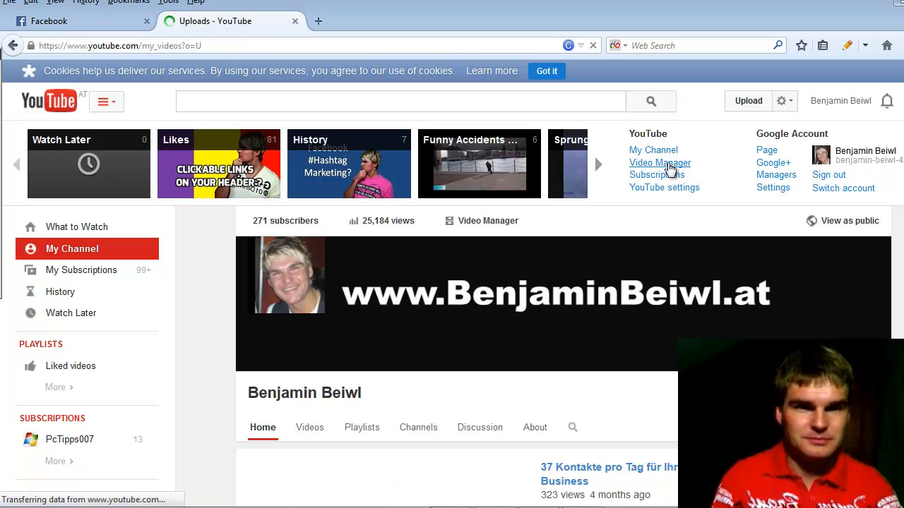
{"action": "left_click", "coordinate": [659, 163]}
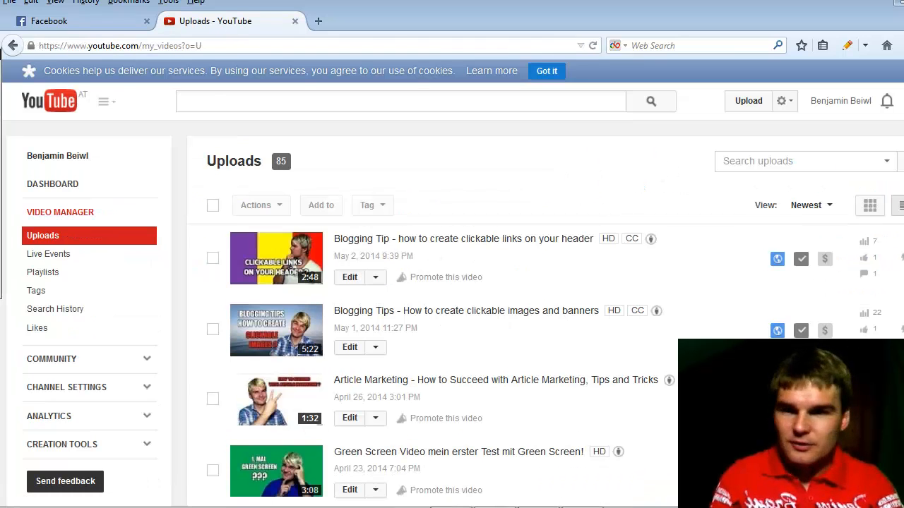
{"action": "scroll", "scroll_direction": "down", "scroll_amount": 3}
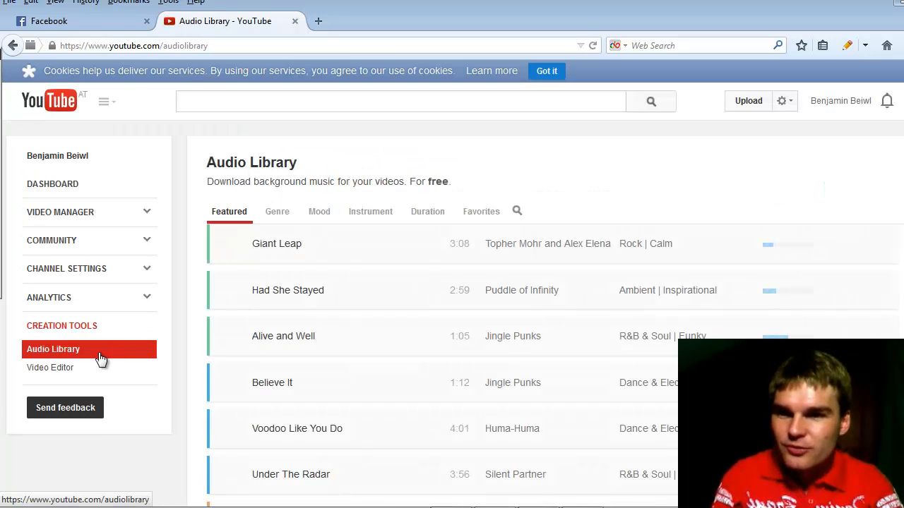
{"action": "mouse_move", "coordinate": [50, 367]}
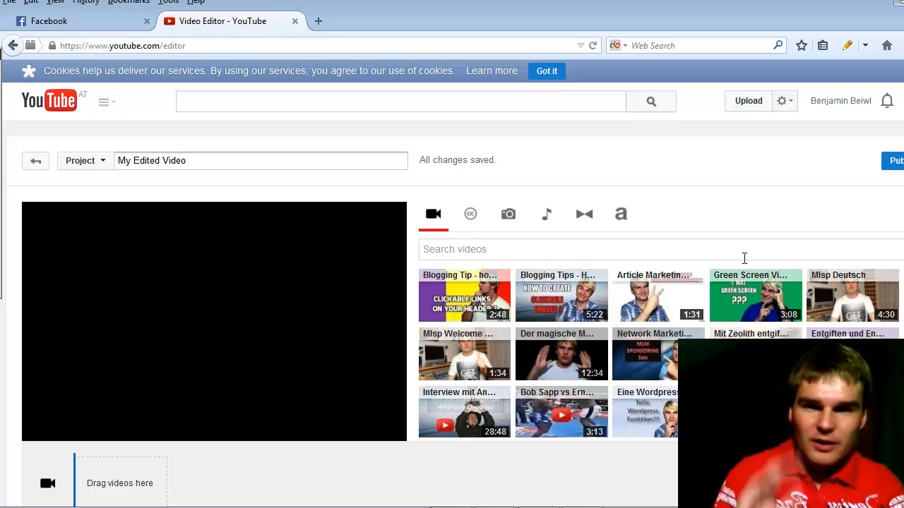
{"action": "mouse_move", "coordinate": [337, 336]}
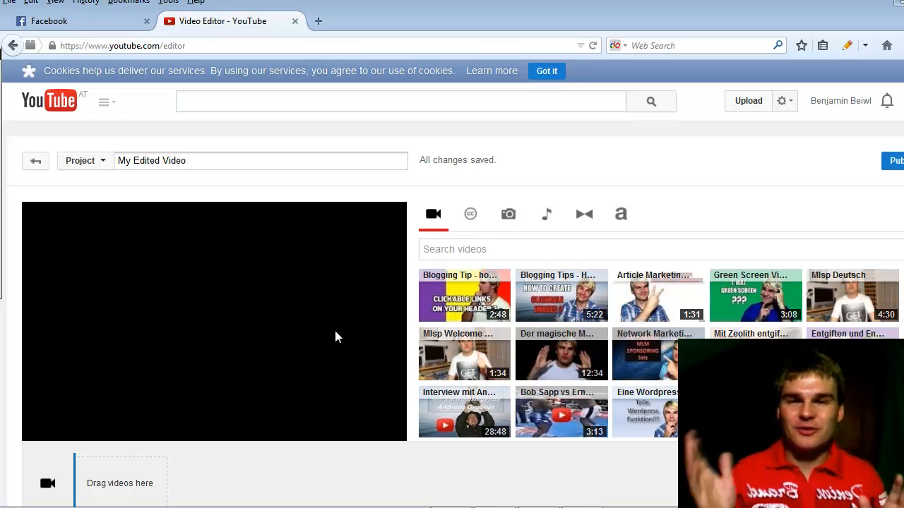
{"action": "mouse_move", "coordinate": [314, 442]}
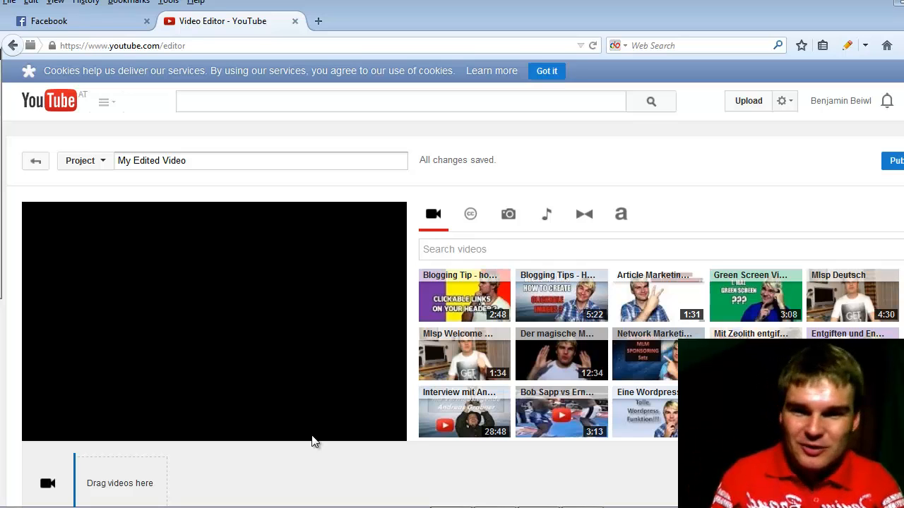
{"action": "mouse_move", "coordinate": [408, 501]}
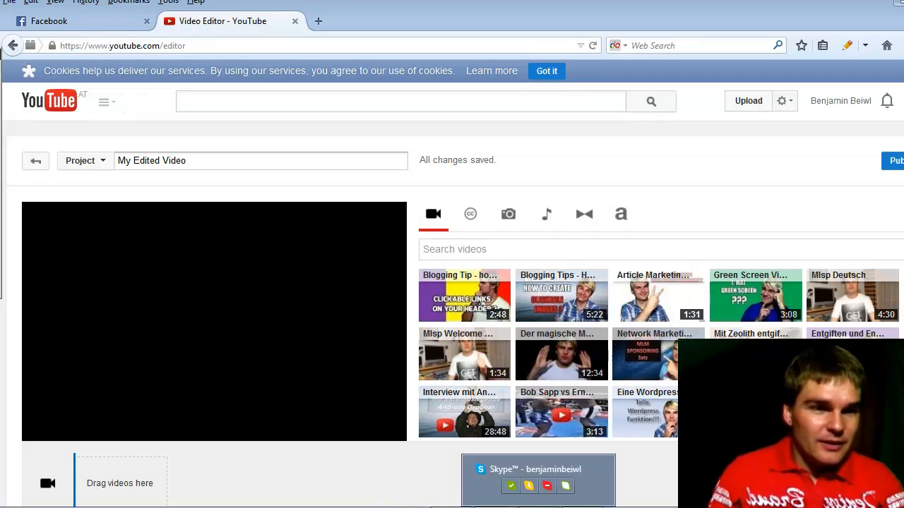
{"action": "scroll", "scroll_direction": "down", "scroll_amount": 3}
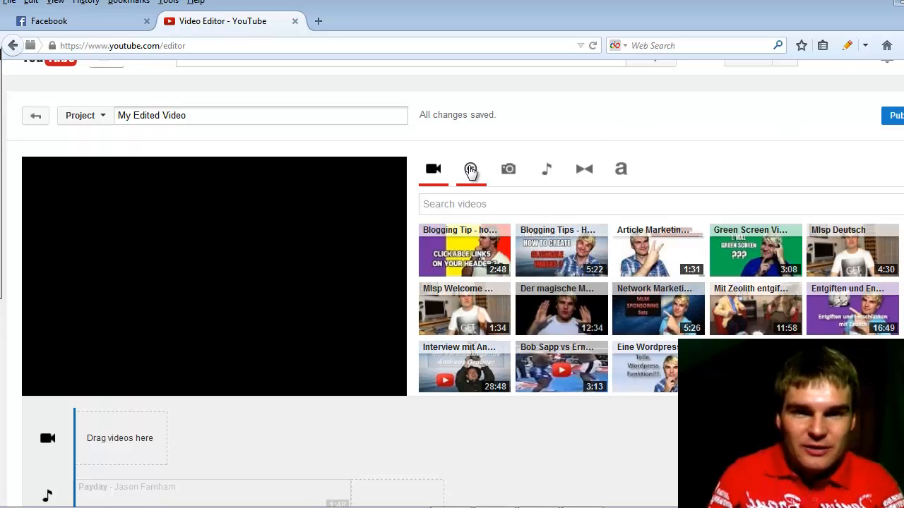
{"action": "mouse_move", "coordinate": [471, 169]}
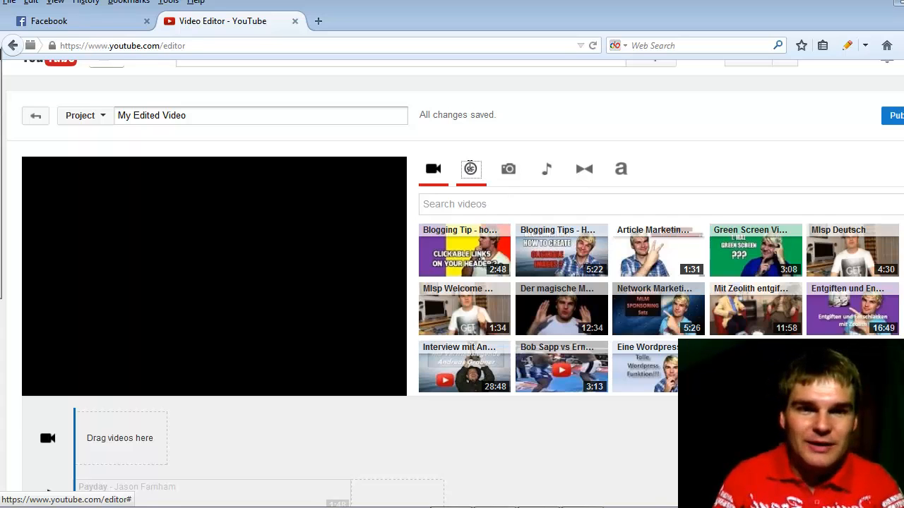
Search Creative Commons videos for 'passion', then for 'viral videos'.
{"action": "left_click", "coordinate": [470, 169]}
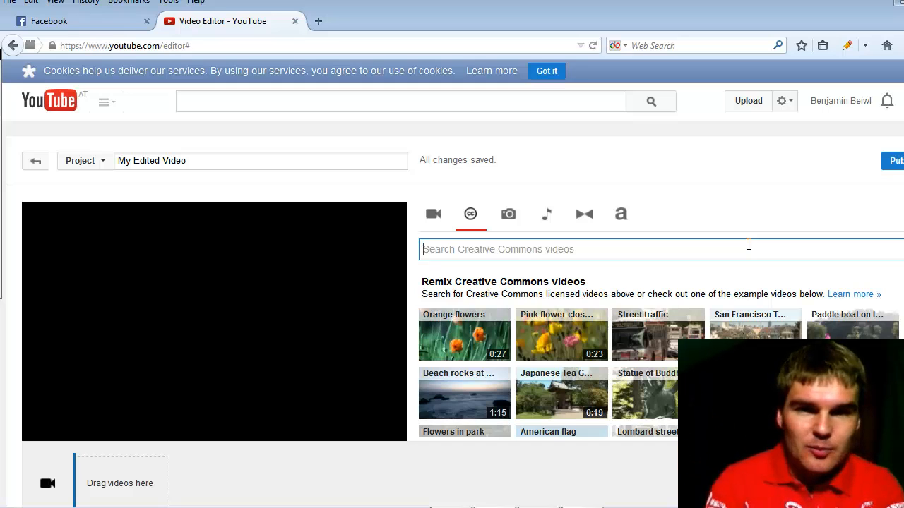
{"action": "type", "text": "passion"}
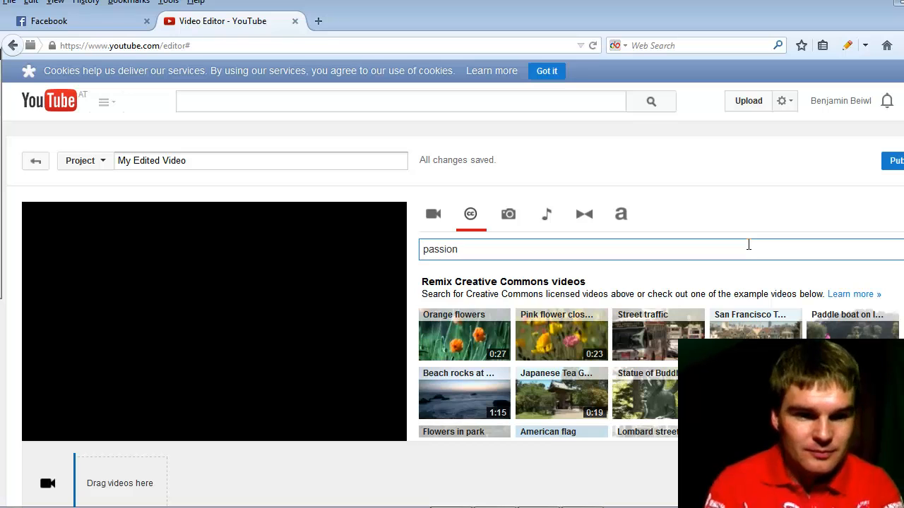
{"action": "key", "text": "Return"}
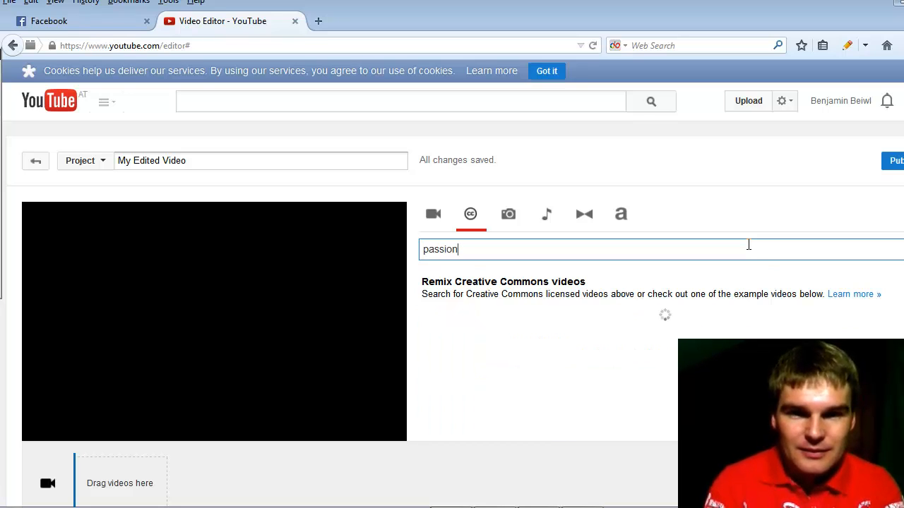
{"action": "type", "text": "vir"}
{"action": "key", "text": "Return"}
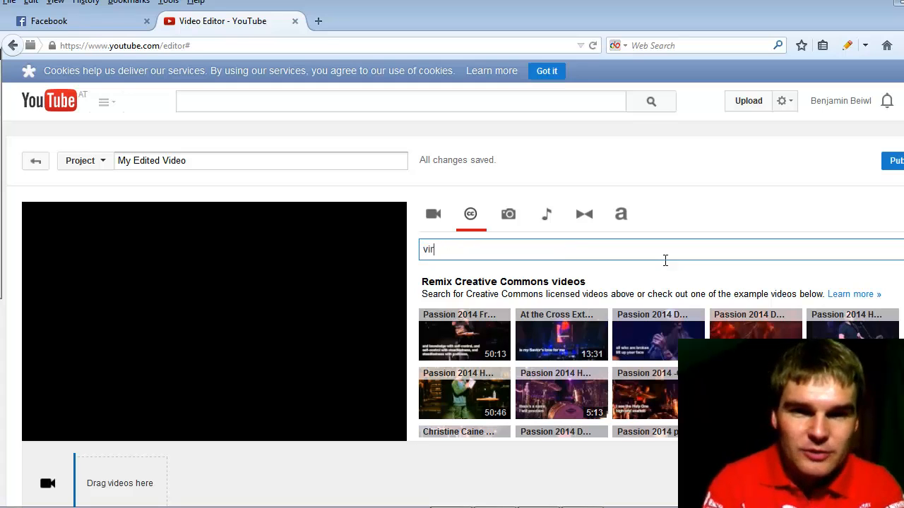
{"action": "type", "text": "al videos"}
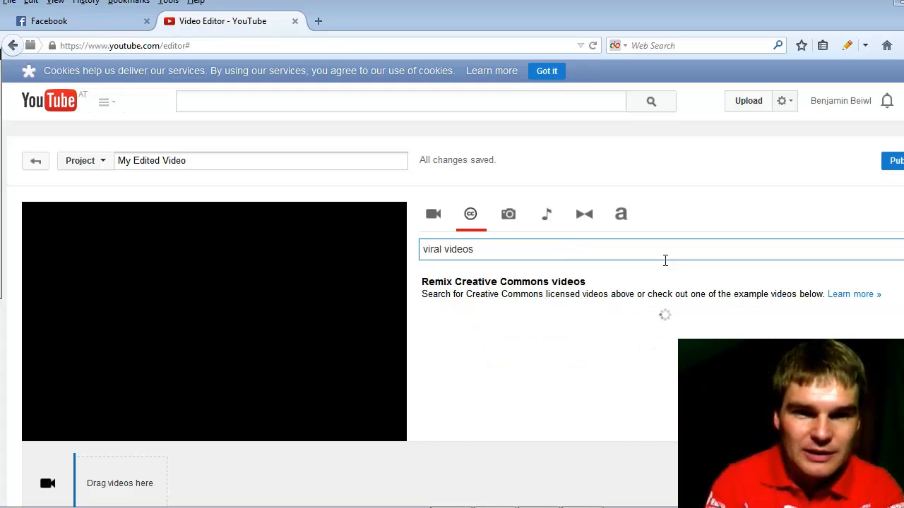
{"action": "key", "text": "Return"}
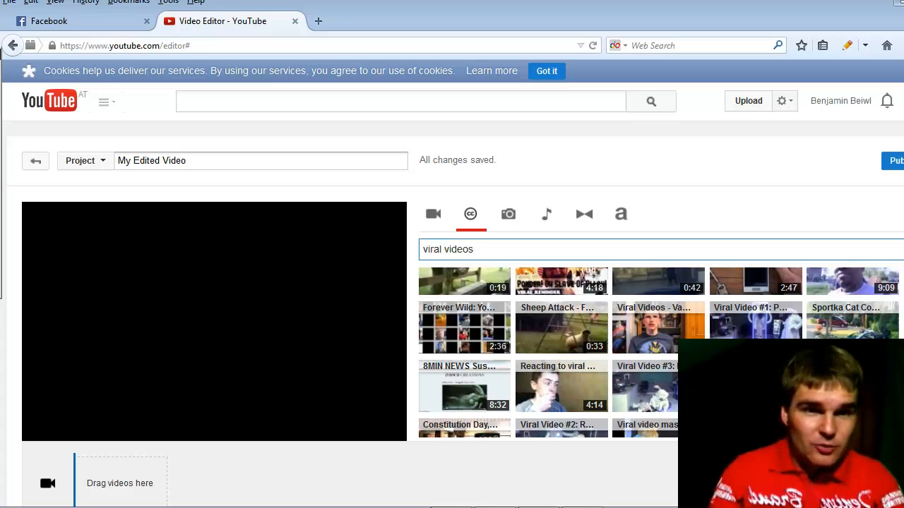
{"action": "scroll", "scroll_direction": "down", "scroll_amount": 3}
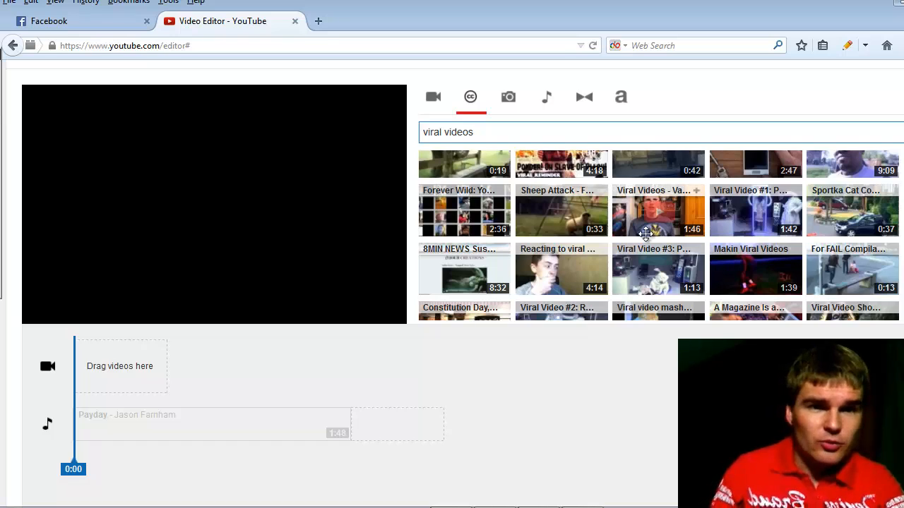
{"action": "mouse_move", "coordinate": [634, 221]}
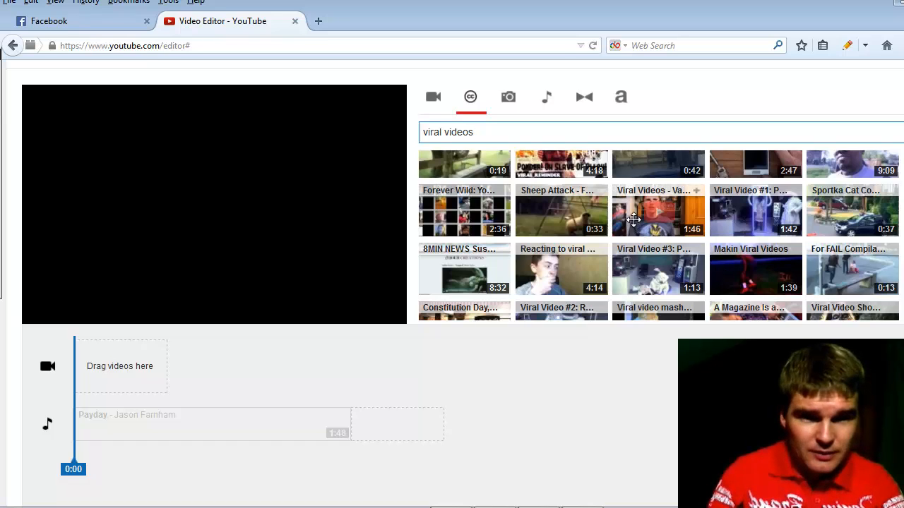
Place the 1:46 'Viral Videos' clip at 0:00 on the video track and preview it.
{"action": "left_click_drag", "start_coordinate": [657, 212], "coordinate": [259, 377]}
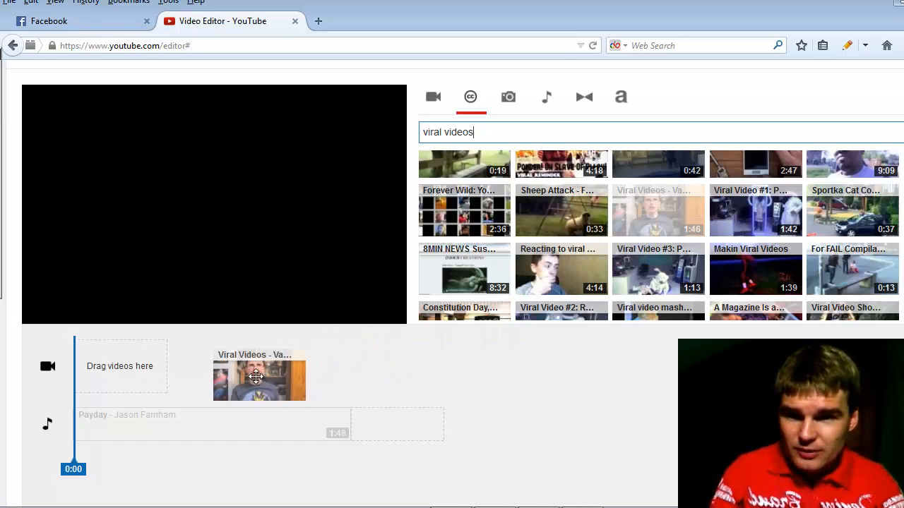
{"action": "left_click_drag", "start_coordinate": [258, 380], "coordinate": [120, 365]}
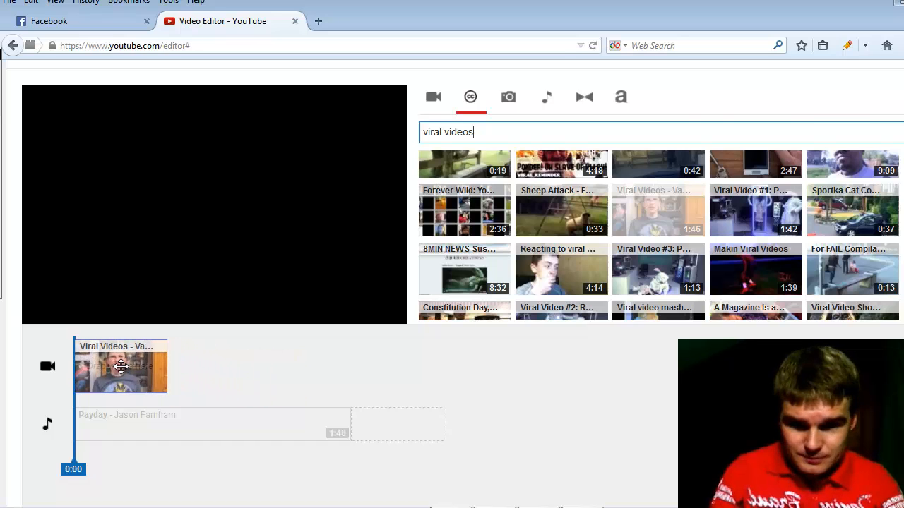
{"action": "left_click", "coordinate": [120, 366]}
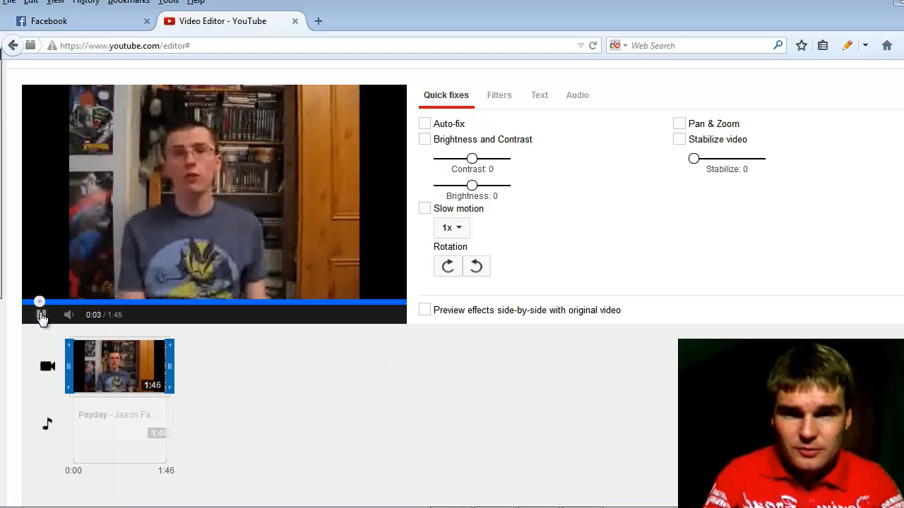
{"action": "left_click", "coordinate": [41, 314]}
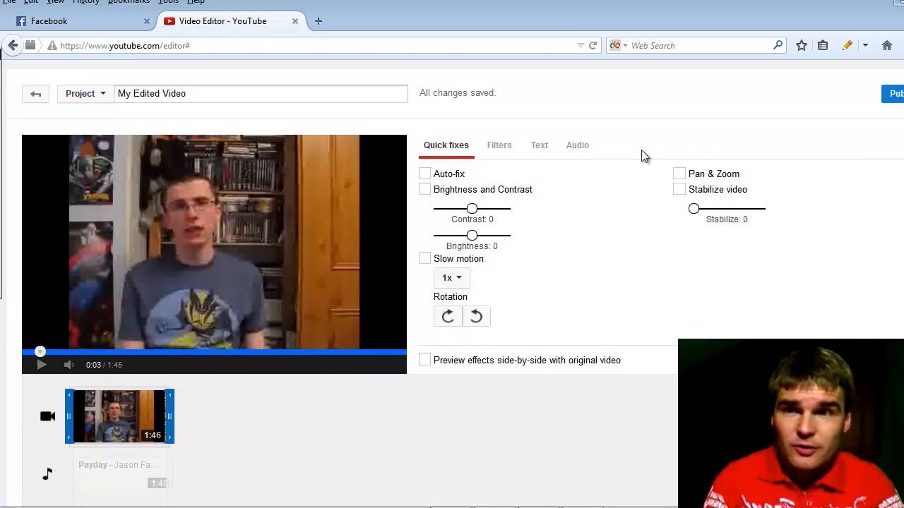
Reload 'My Edited Video' from the Project dropdown.
{"action": "left_click", "coordinate": [85, 93]}
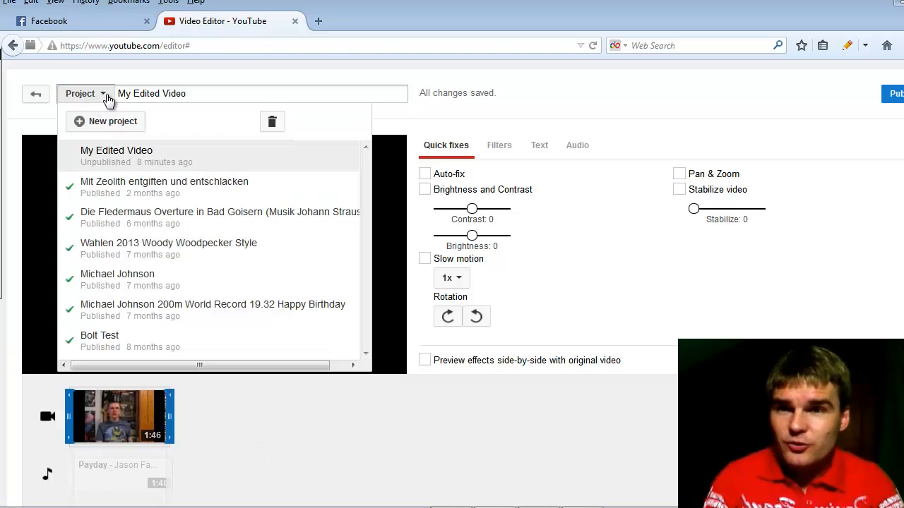
{"action": "mouse_move", "coordinate": [109, 155]}
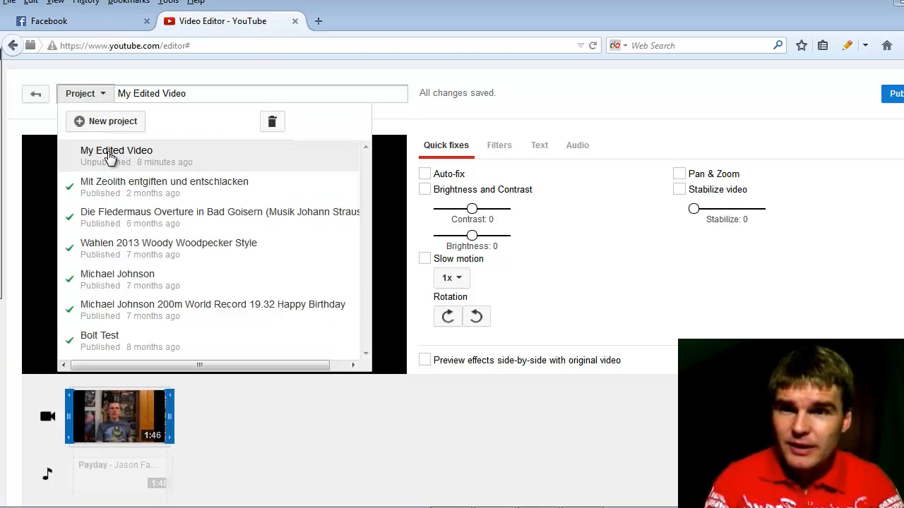
{"action": "left_click", "coordinate": [116, 151]}
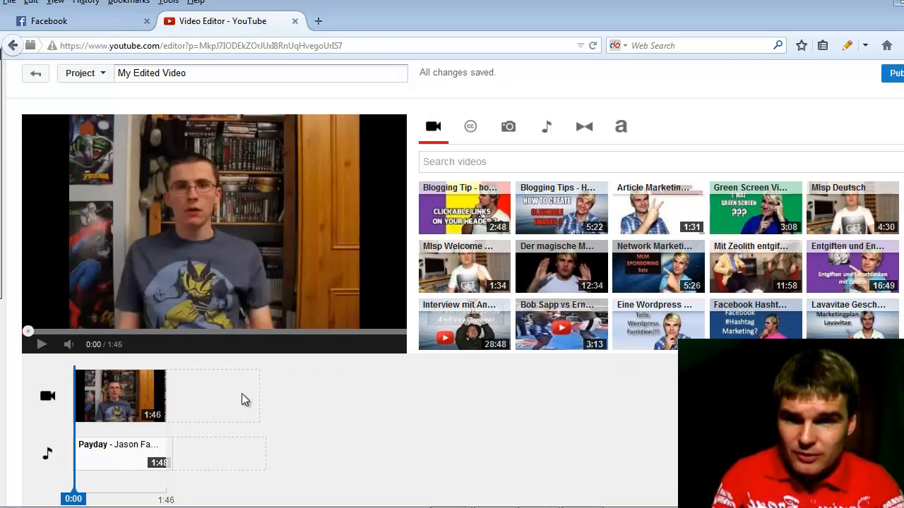
{"action": "mouse_move", "coordinate": [497, 450]}
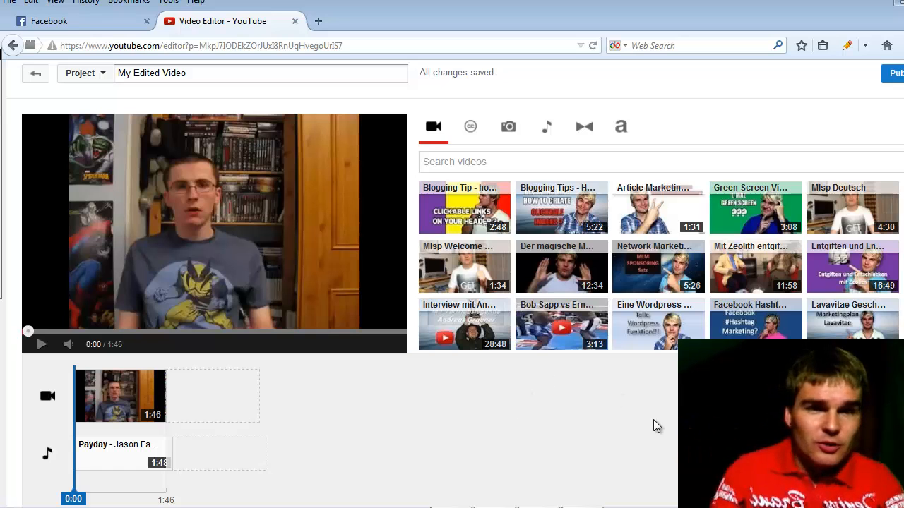
{"action": "mouse_move", "coordinate": [634, 274]}
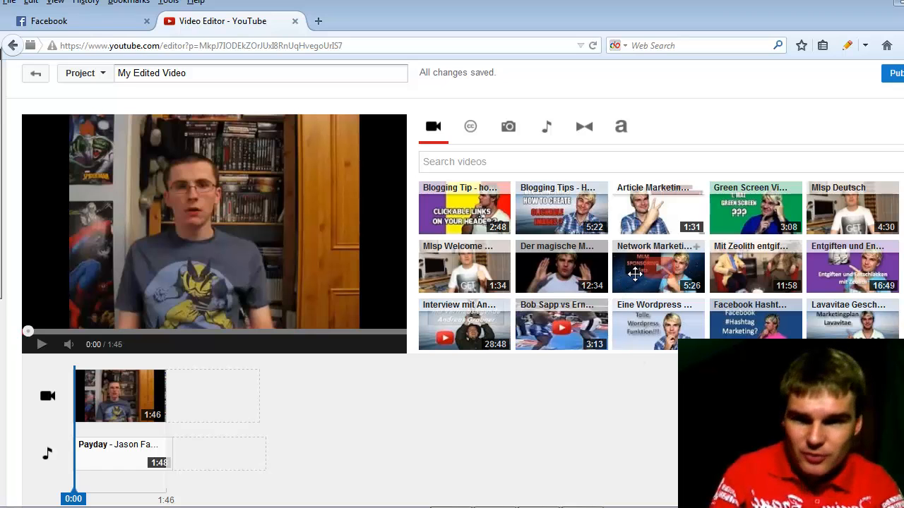
Drop the 5:26 My Videos clip after the intro clip and preview it.
{"action": "left_click_drag", "start_coordinate": [658, 268], "coordinate": [213, 395]}
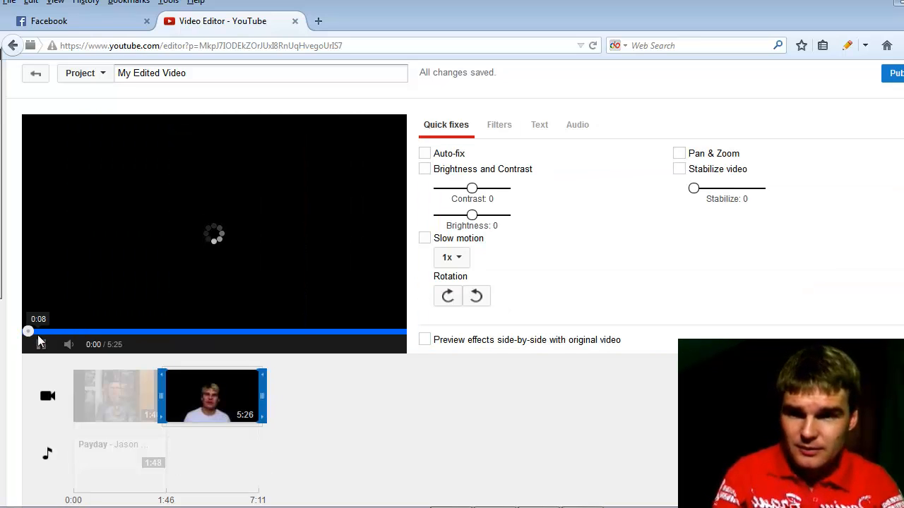
{"action": "left_click", "coordinate": [41, 344]}
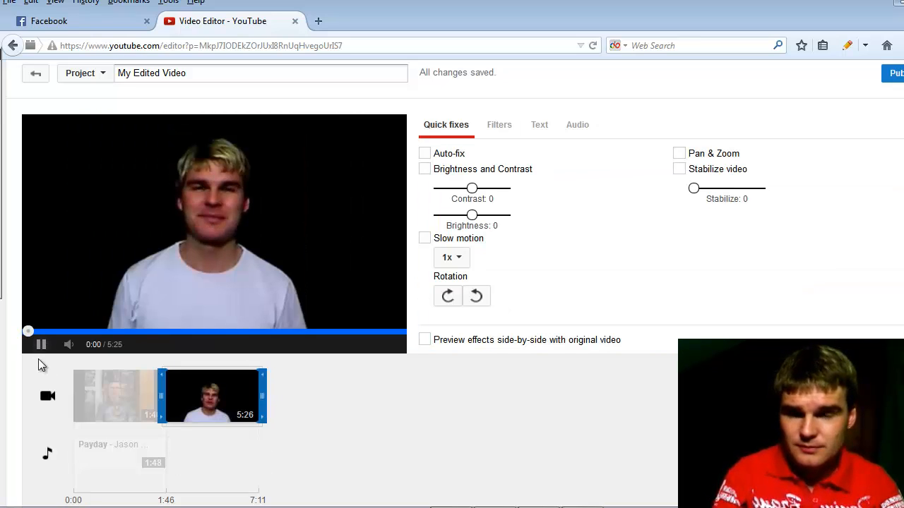
{"action": "left_click", "coordinate": [41, 345]}
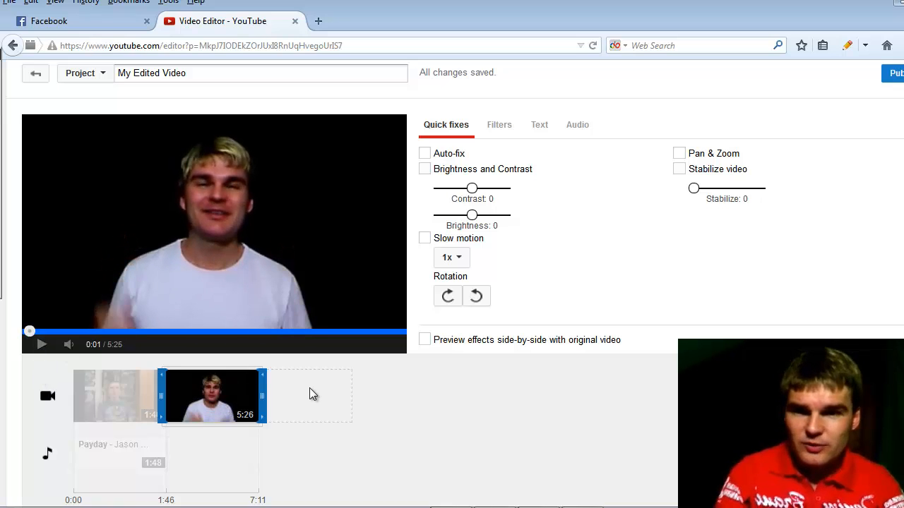
{"action": "mouse_move", "coordinate": [560, 136]}
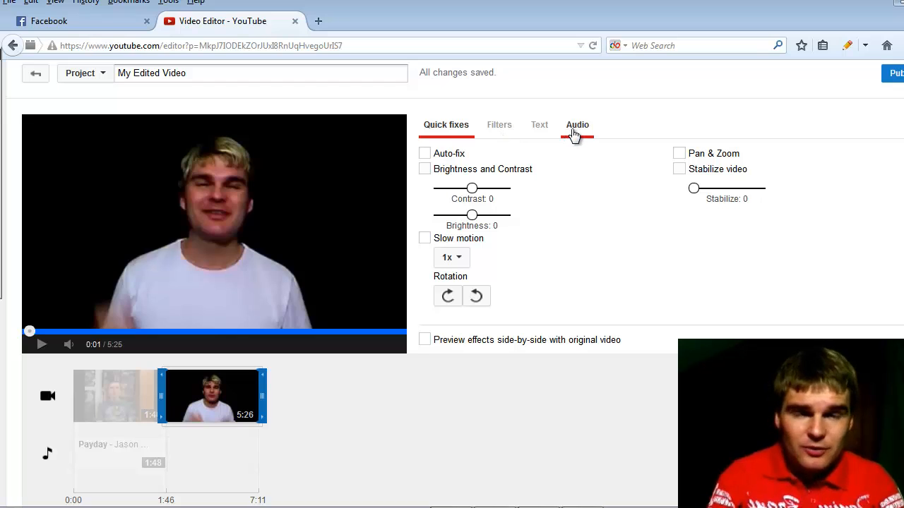
Turn the 5:26 clip's volume fully down and preview it.
{"action": "left_click", "coordinate": [577, 125]}
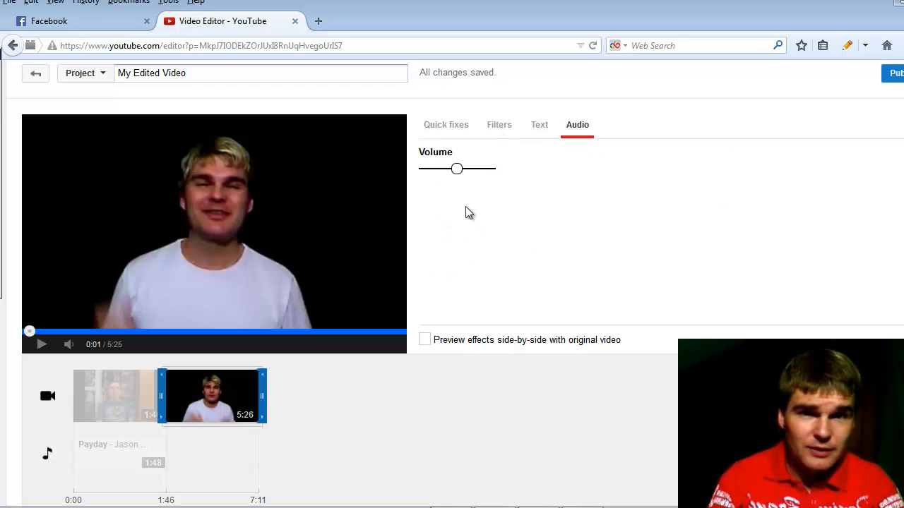
{"action": "left_click_drag", "start_coordinate": [456, 168], "coordinate": [423, 168]}
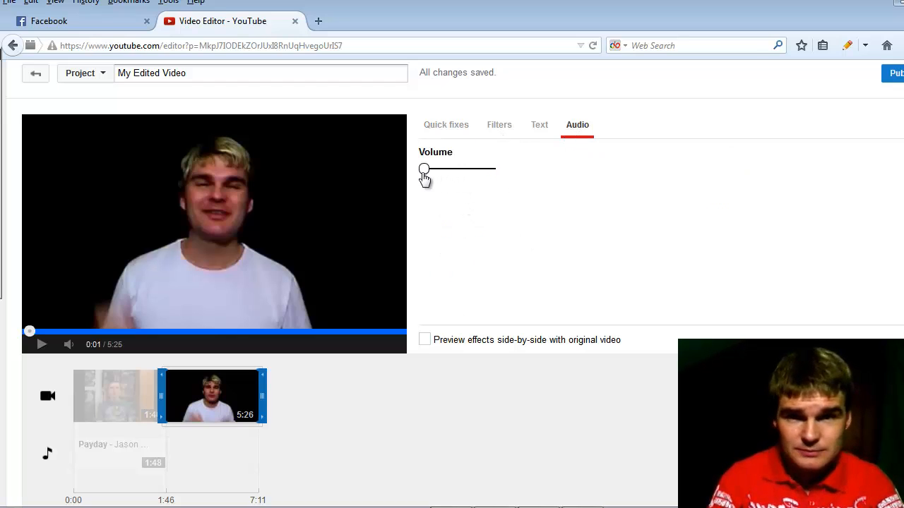
{"action": "left_click", "coordinate": [41, 345]}
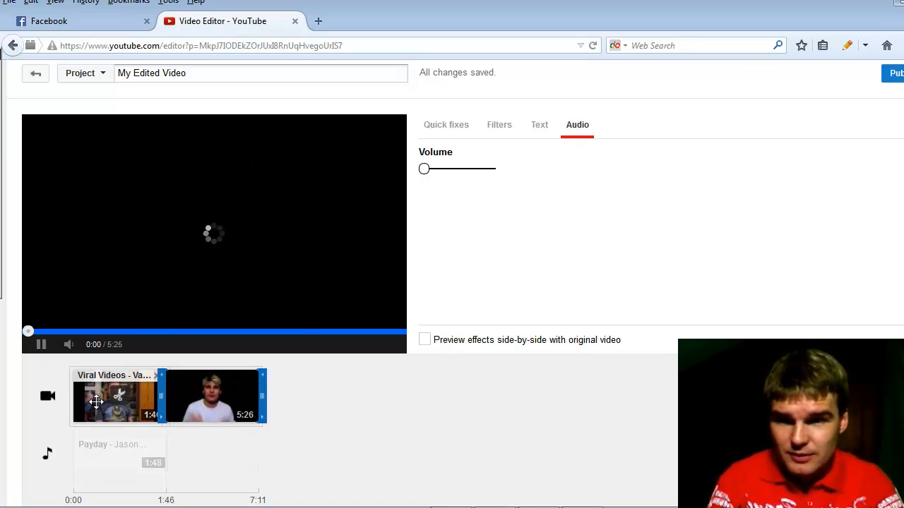
{"action": "left_click", "coordinate": [41, 345]}
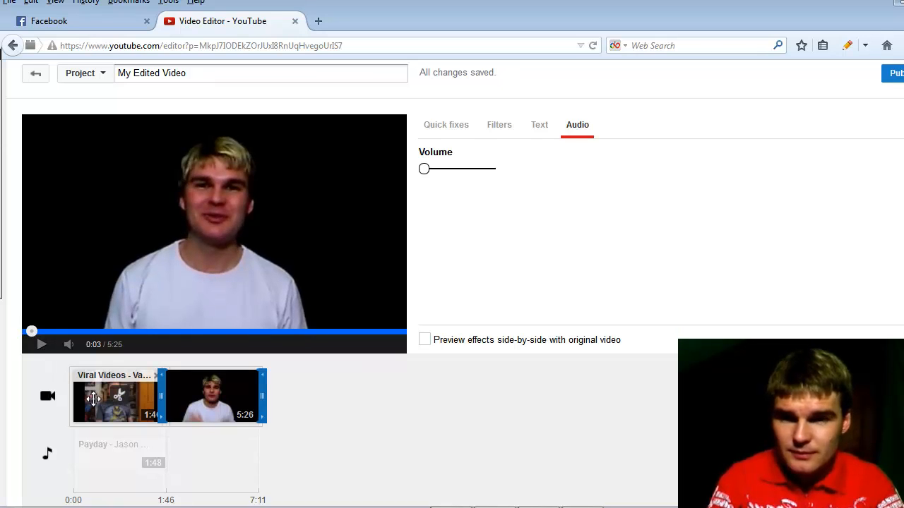
Mute the 1:46 intro clip's volume and play it to check.
{"action": "left_click", "coordinate": [446, 125]}
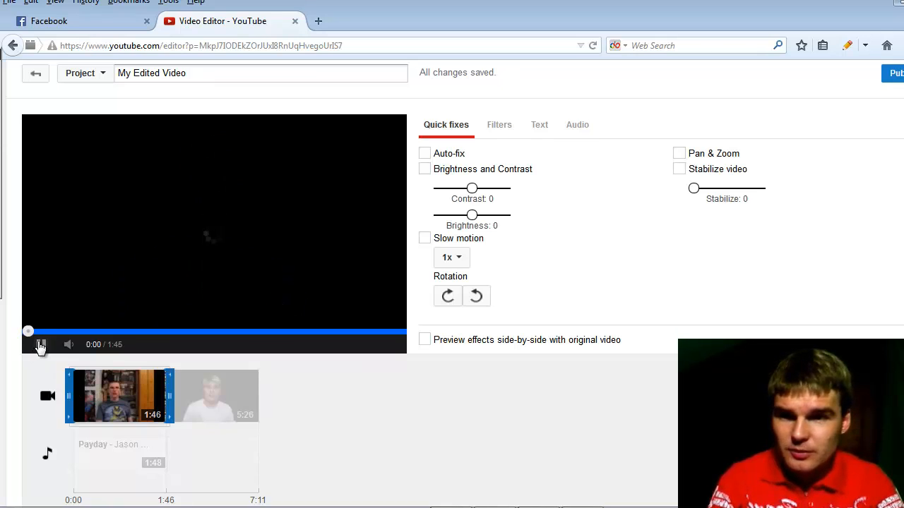
{"action": "left_click", "coordinate": [41, 345]}
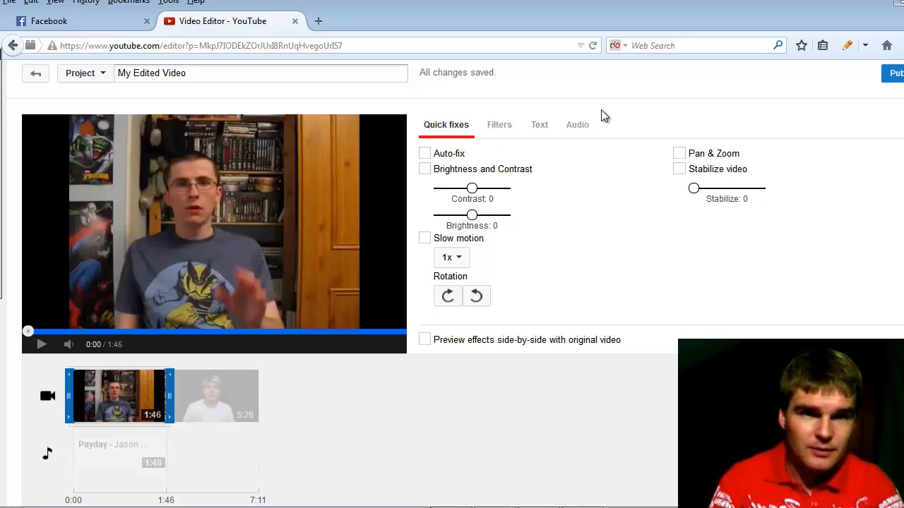
{"action": "left_click", "coordinate": [577, 125]}
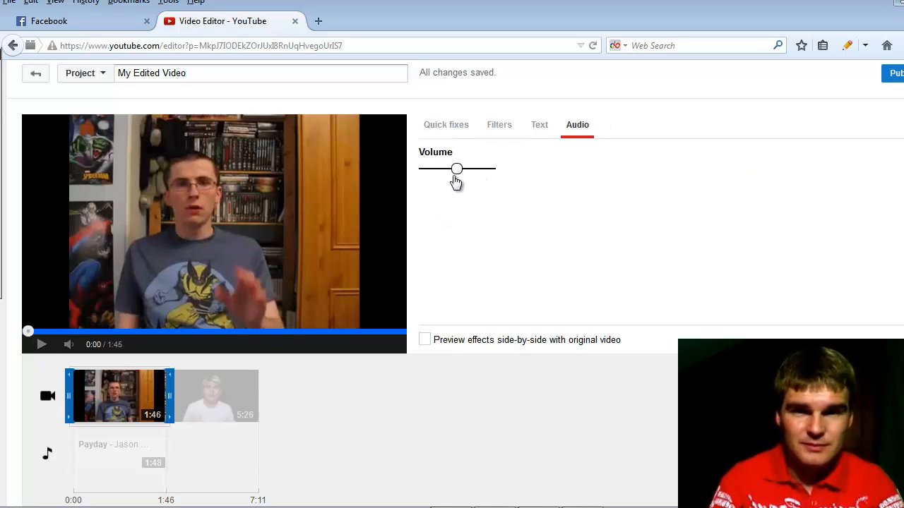
{"action": "left_click_drag", "start_coordinate": [457, 169], "coordinate": [429, 169]}
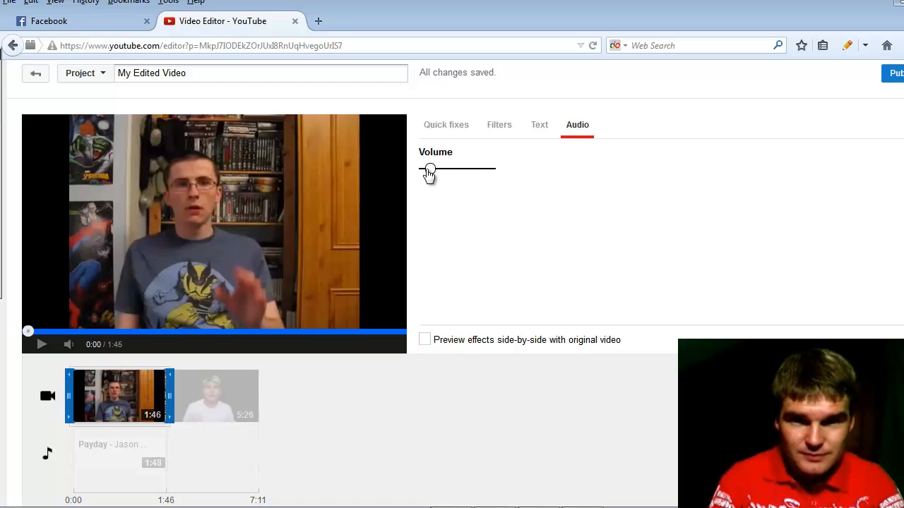
{"action": "left_click", "coordinate": [40, 344]}
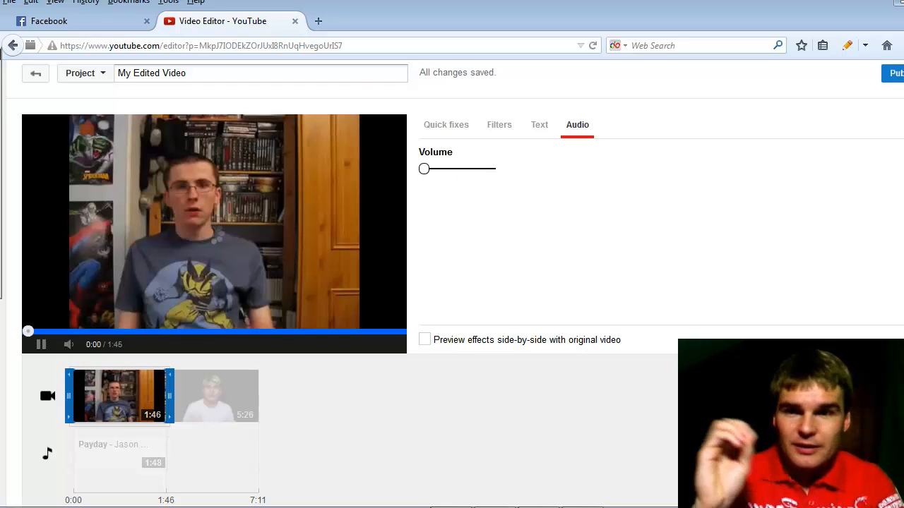
{"action": "left_click", "coordinate": [41, 344]}
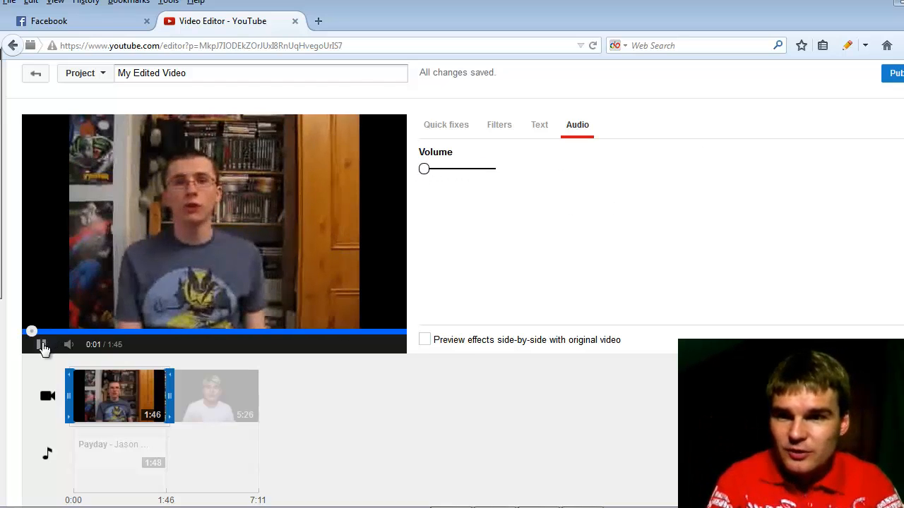
{"action": "left_click", "coordinate": [41, 345]}
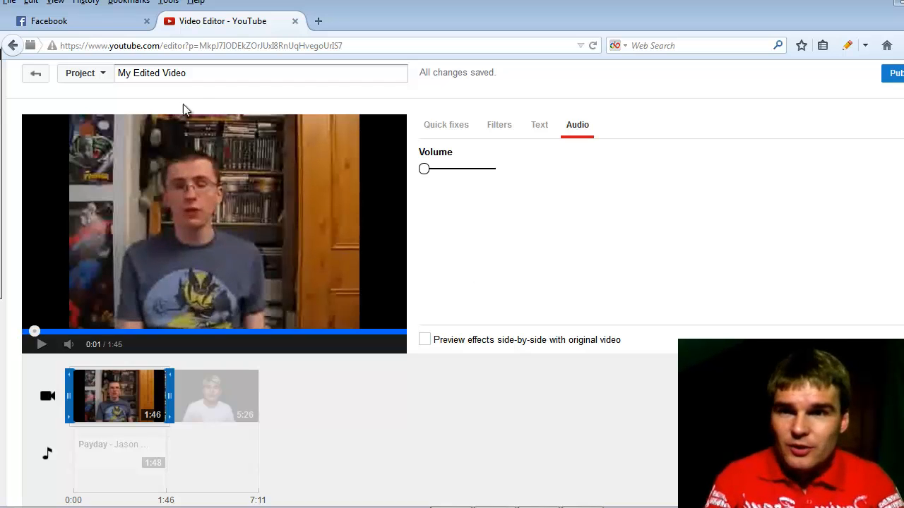
Reopen 'My Edited Video' to show both muted clips (7:10) over Payday.
{"action": "scroll", "scroll_direction": "up", "scroll_amount": 3}
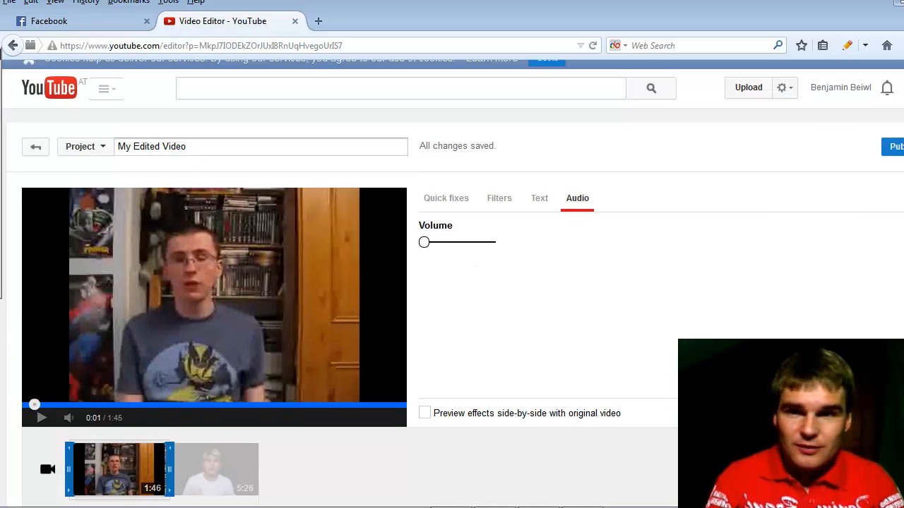
{"action": "mouse_move", "coordinate": [548, 375]}
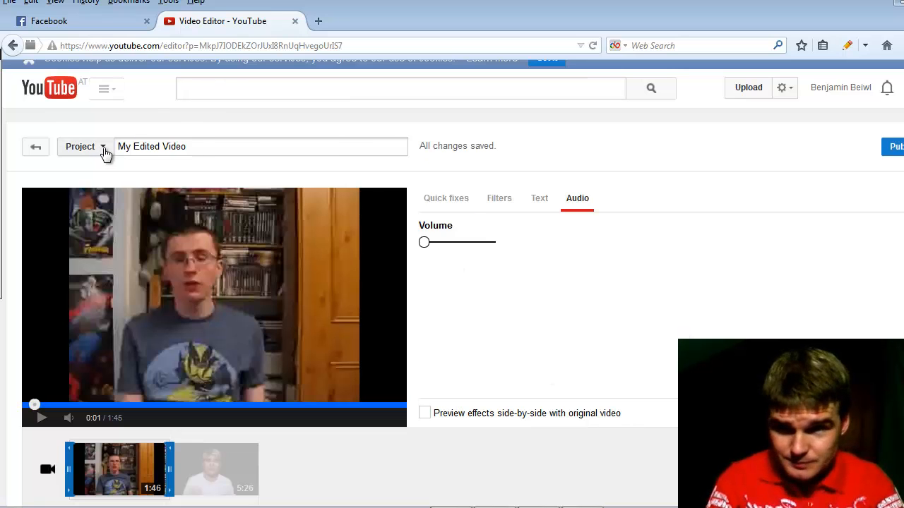
{"action": "left_click", "coordinate": [84, 146]}
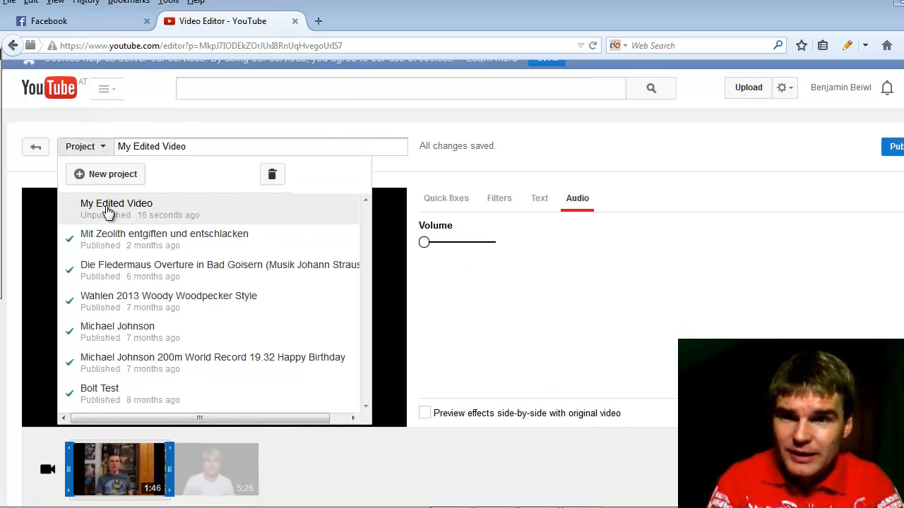
{"action": "left_click", "coordinate": [116, 209]}
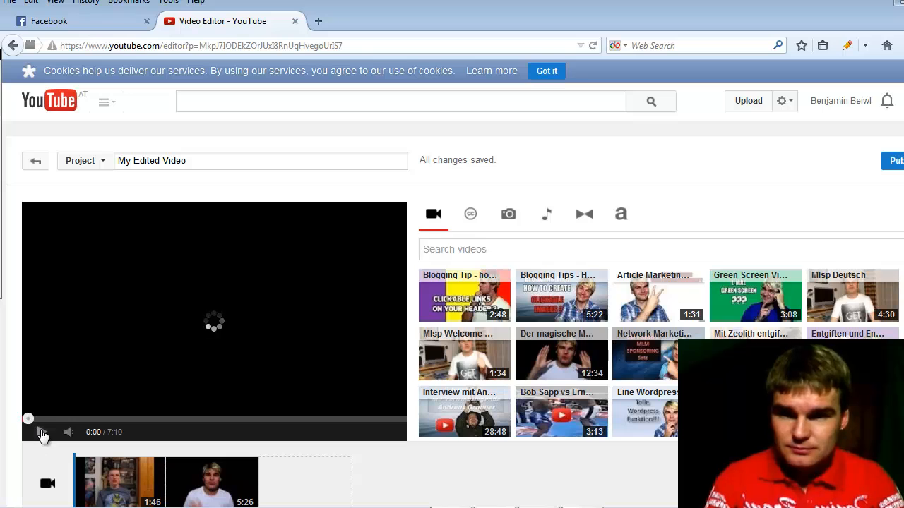
{"action": "scroll", "scroll_direction": "down", "scroll_amount": 3}
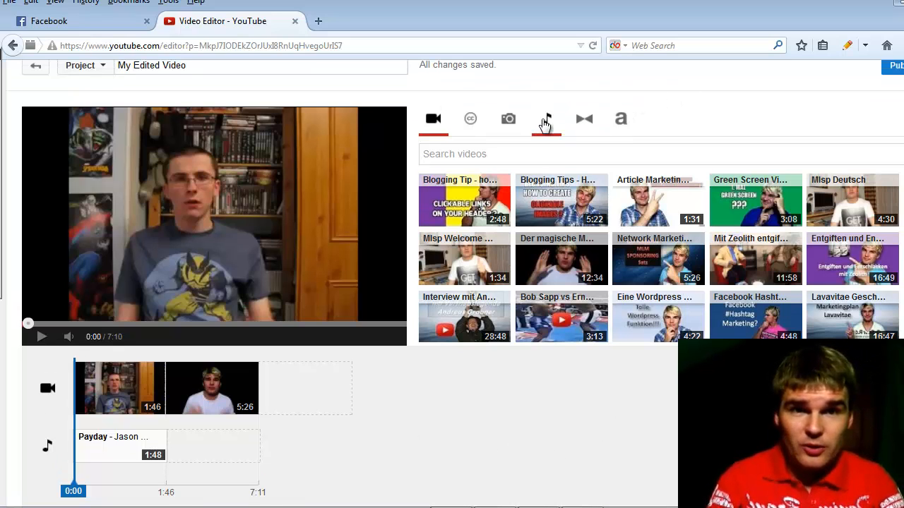
Search audio tracks for 'fun' and preview Ollie Byrd's 'Electricity'.
{"action": "left_click", "coordinate": [546, 119]}
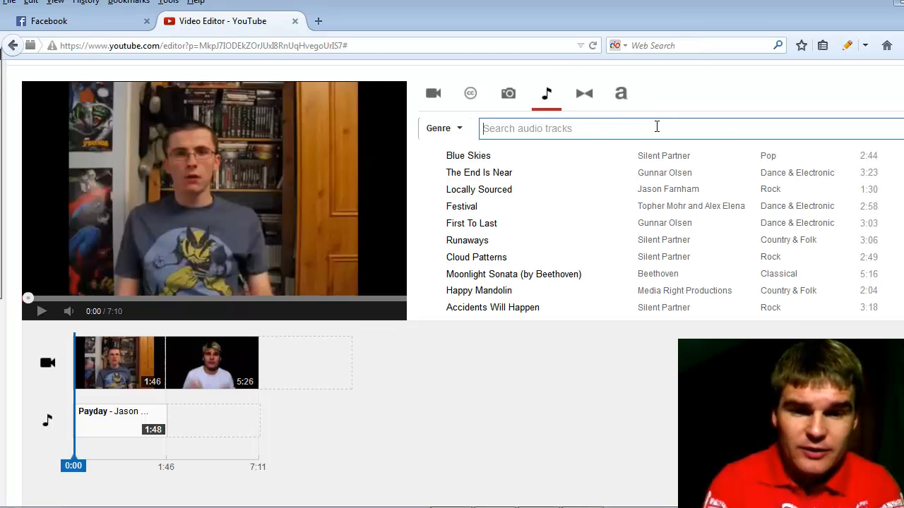
{"action": "type", "text": "fun"}
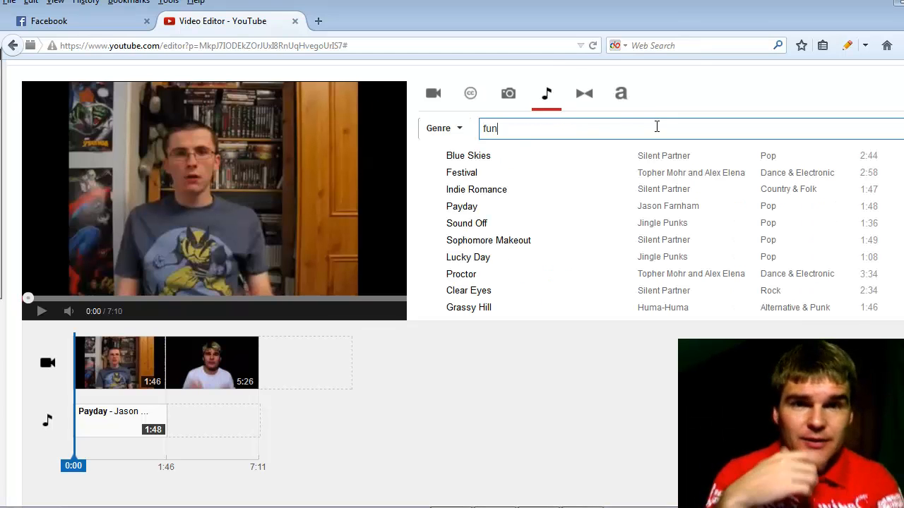
{"action": "mouse_move", "coordinate": [870, 219]}
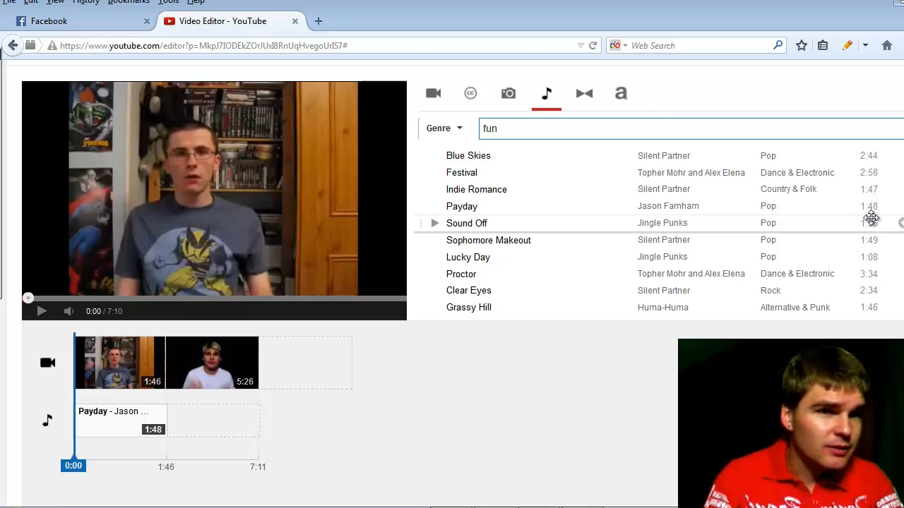
{"action": "scroll", "scroll_direction": "down", "scroll_amount": 3}
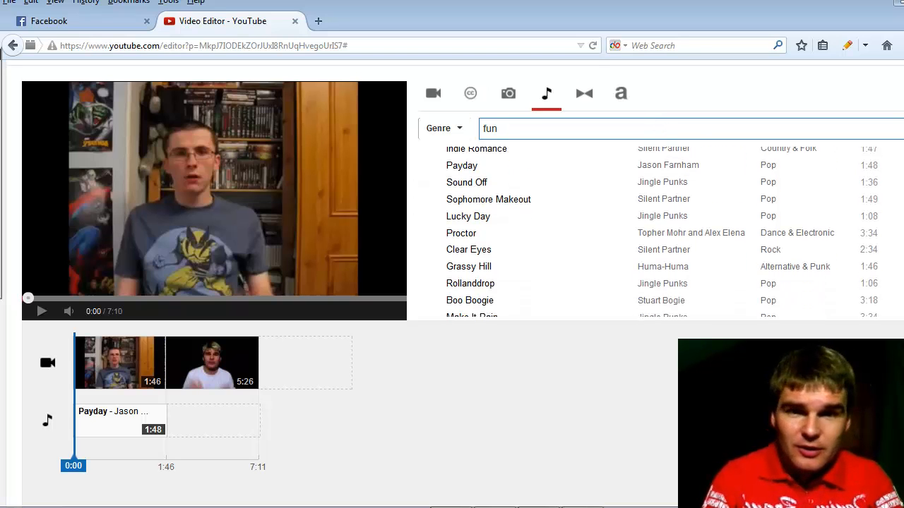
{"action": "scroll", "scroll_direction": "down", "scroll_amount": 3}
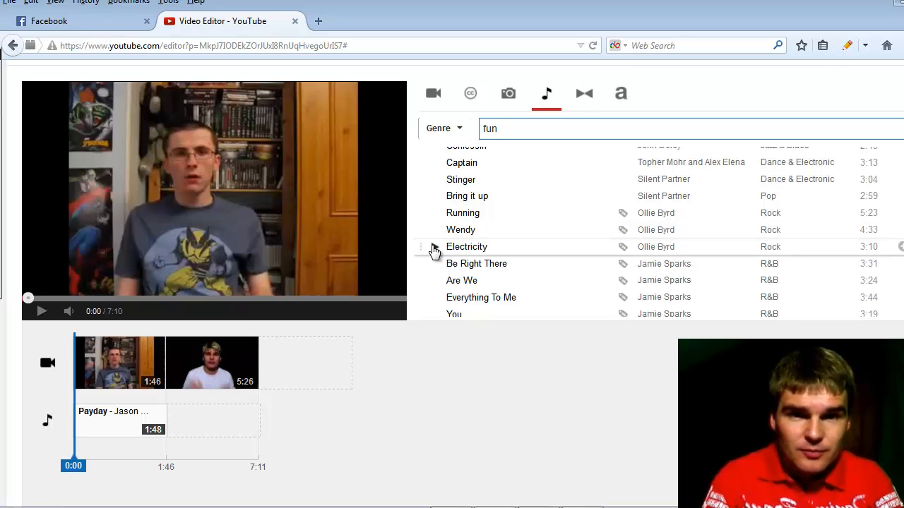
{"action": "left_click", "coordinate": [41, 311]}
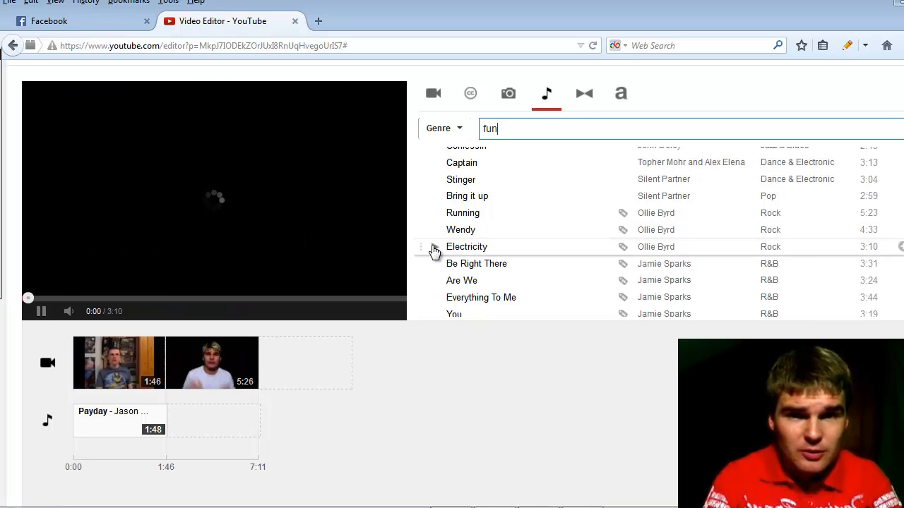
{"action": "left_click", "coordinate": [466, 247]}
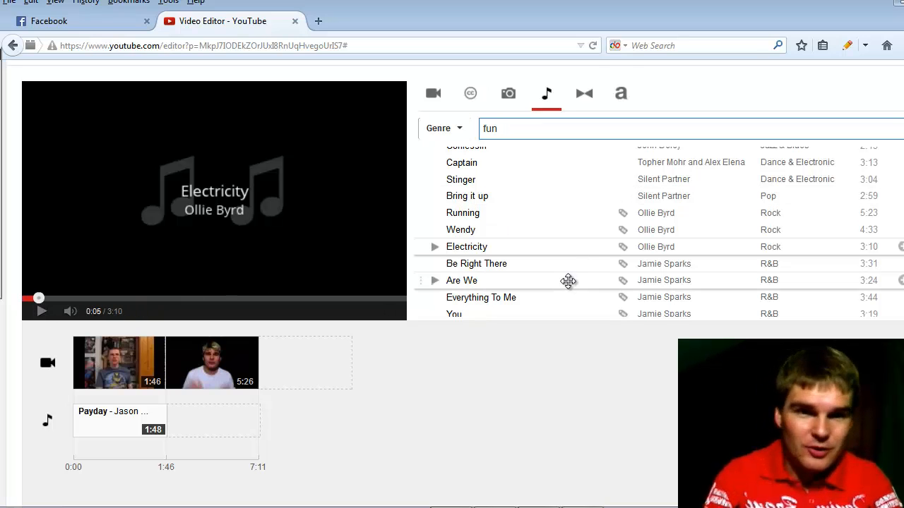
{"action": "mouse_move", "coordinate": [570, 247]}
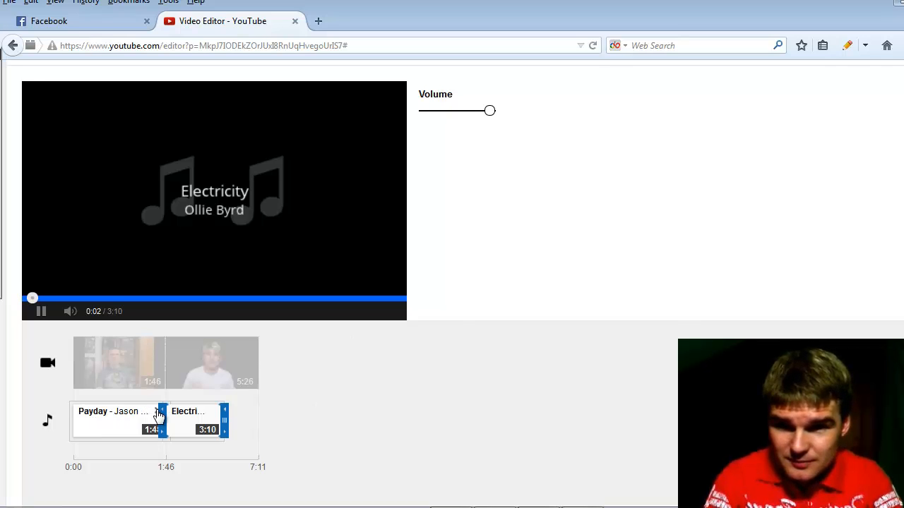
Close the Electricity clip's volume settings.
{"action": "left_click", "coordinate": [546, 93]}
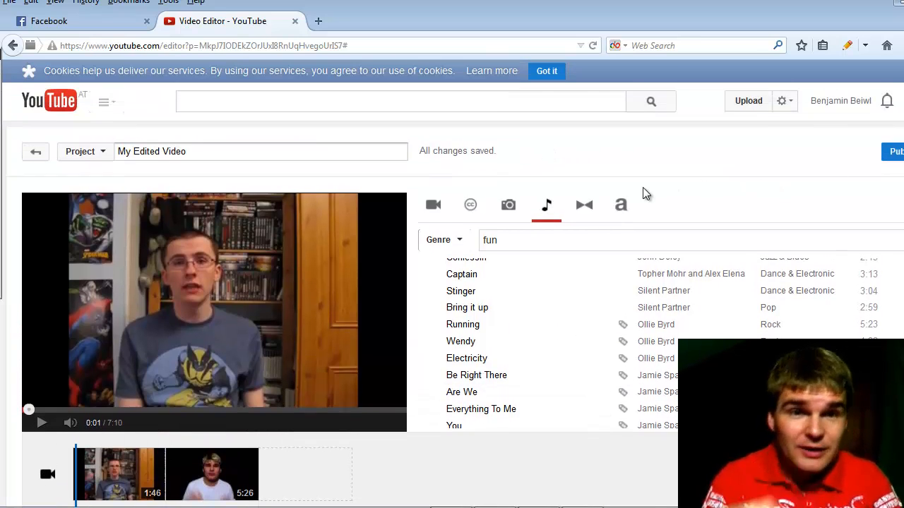
{"action": "mouse_move", "coordinate": [620, 205]}
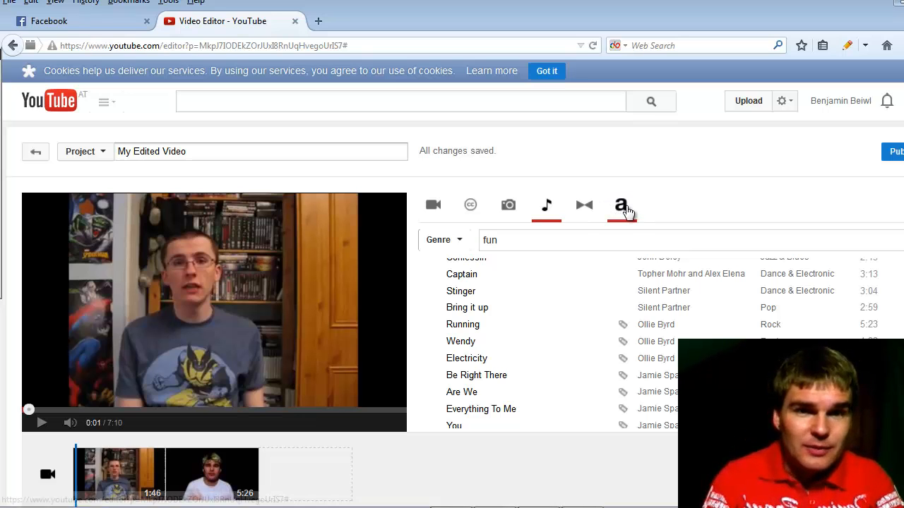
{"action": "mouse_move", "coordinate": [507, 206]}
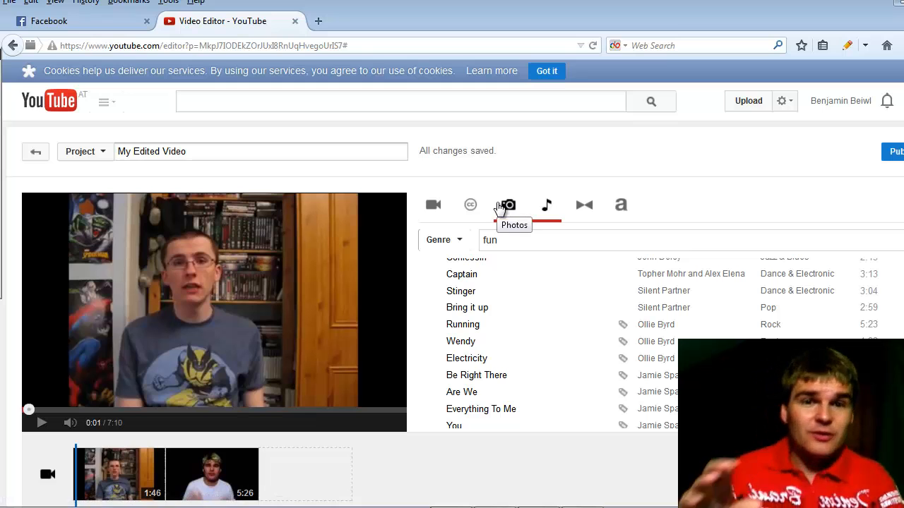
{"action": "mouse_move", "coordinate": [554, 224]}
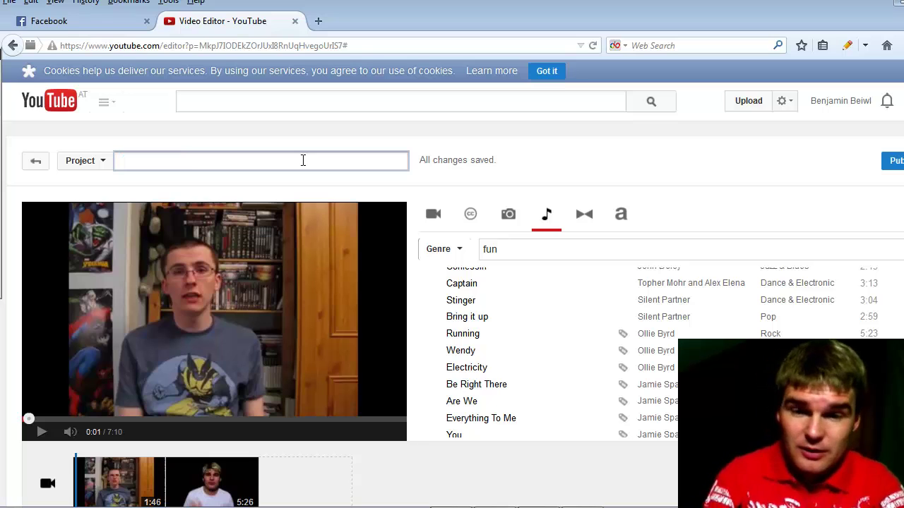
Title the project 'Test Video', publish it, and go to Video Manager.
{"action": "type", "text": "Test Video"}
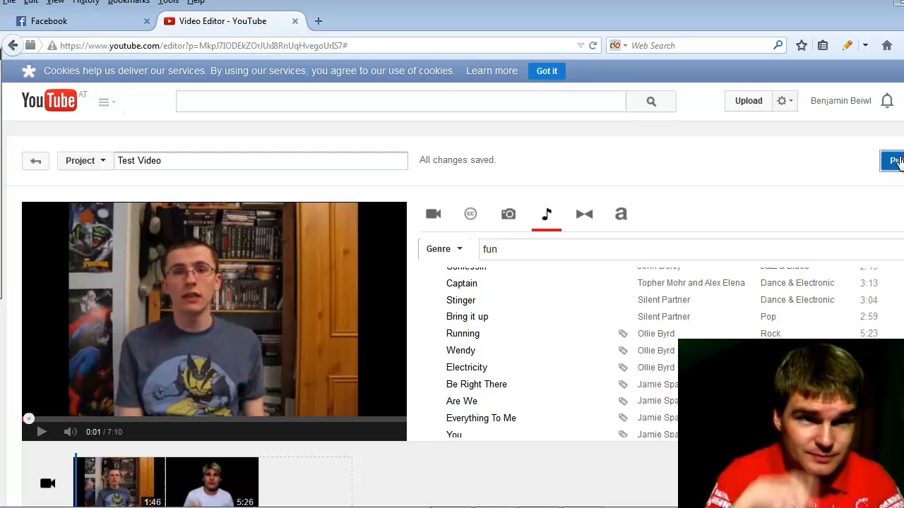
{"action": "left_click", "coordinate": [896, 160]}
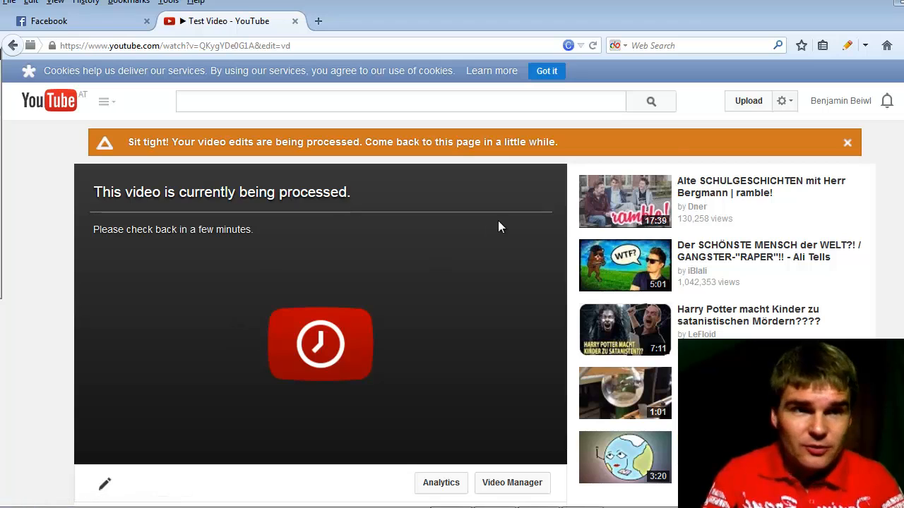
{"action": "left_click", "coordinate": [106, 101]}
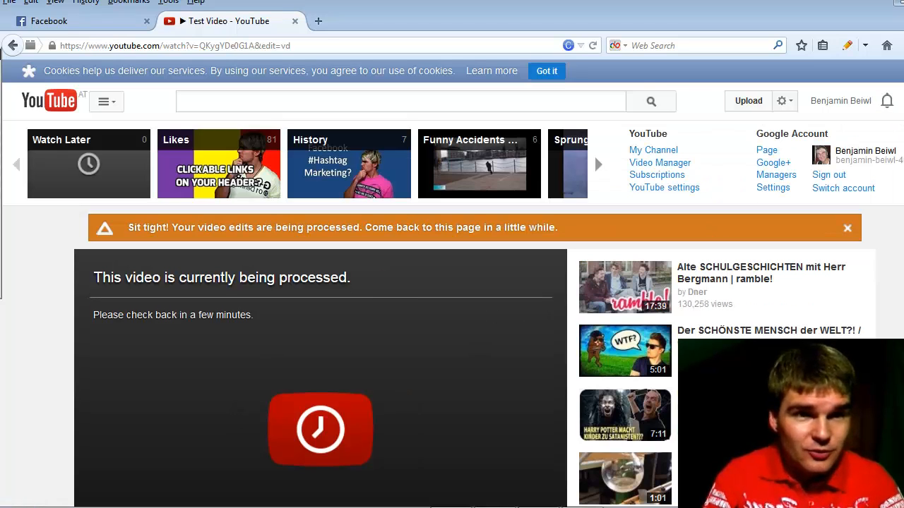
{"action": "left_click", "coordinate": [660, 163]}
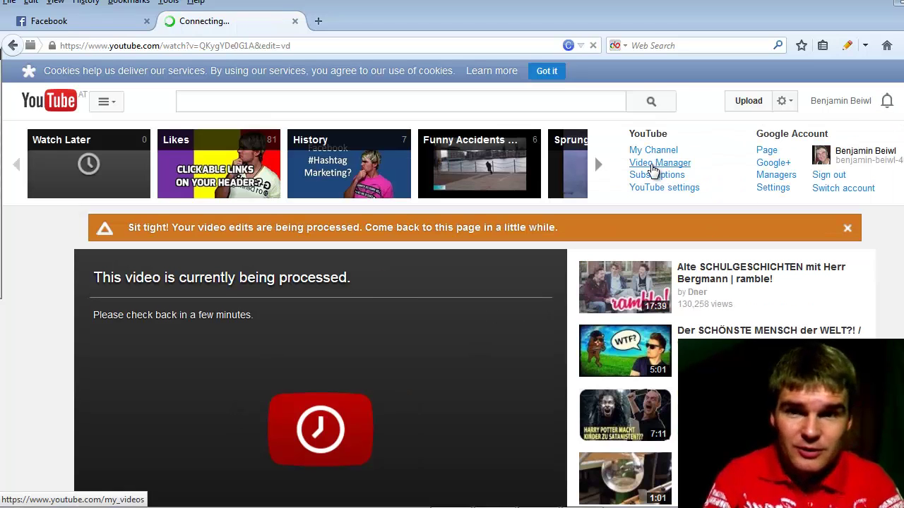
Find the processing Test Video (7:11) in Uploads and expand its Edit dropdown.
{"action": "left_click", "coordinate": [660, 163]}
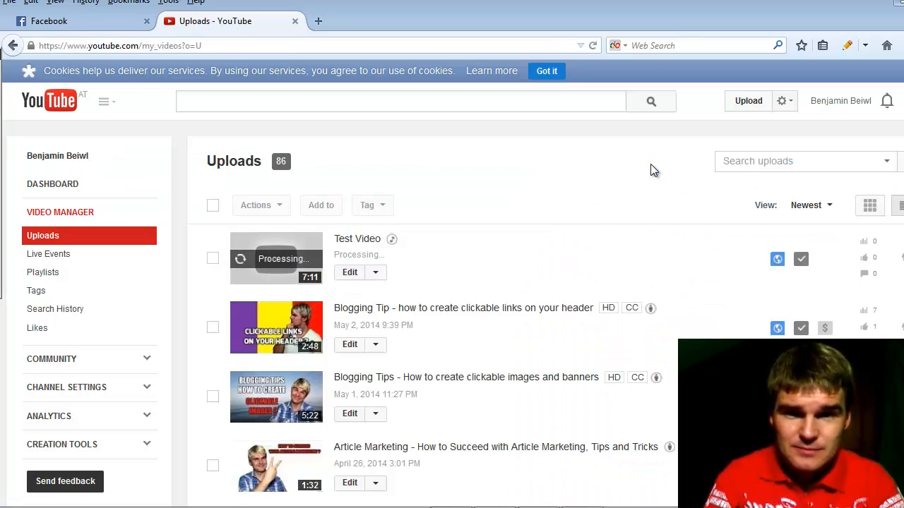
{"action": "mouse_move", "coordinate": [247, 258]}
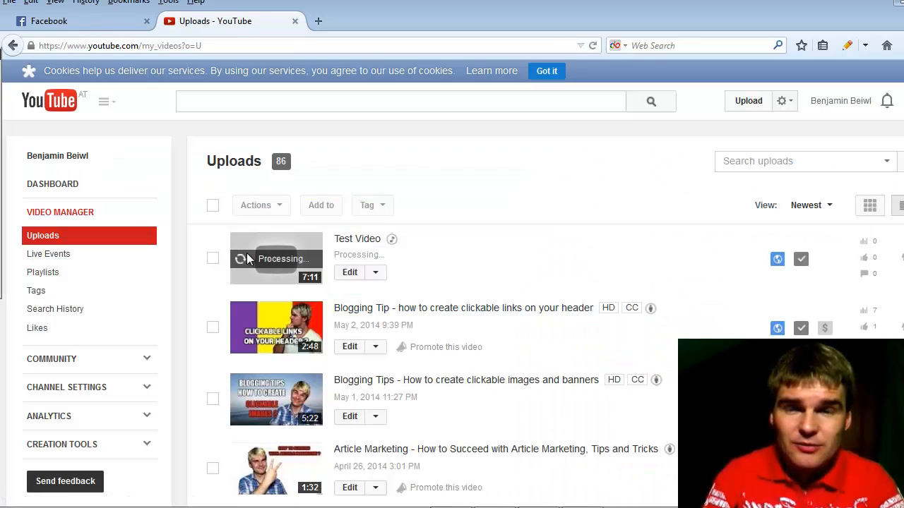
{"action": "mouse_move", "coordinate": [515, 257]}
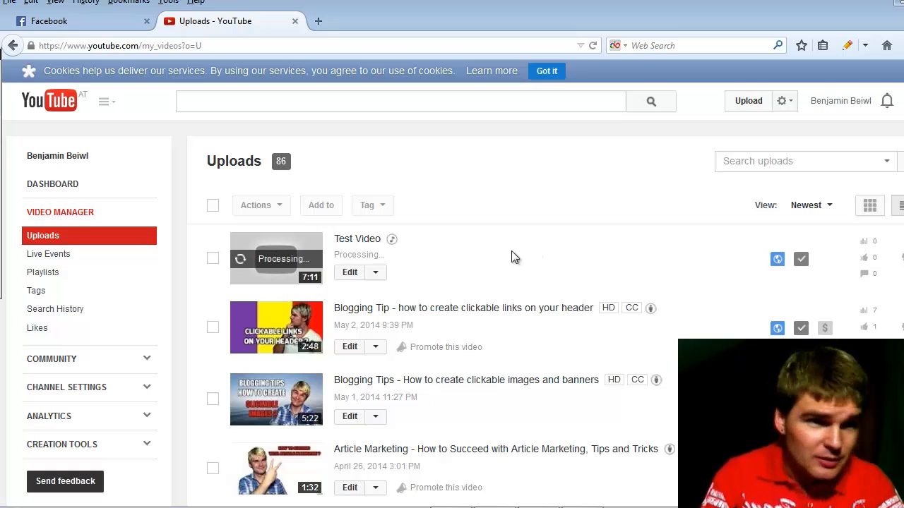
{"action": "mouse_move", "coordinate": [539, 274]}
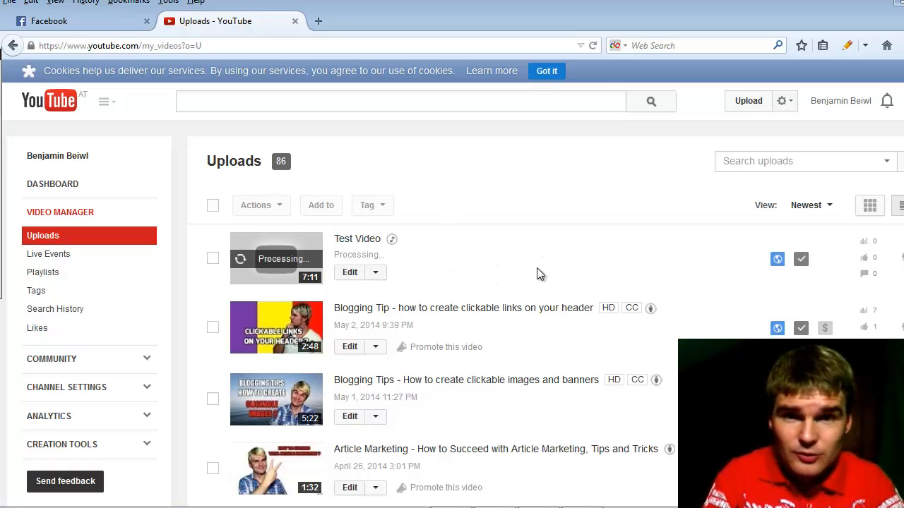
{"action": "left_click", "coordinate": [375, 272]}
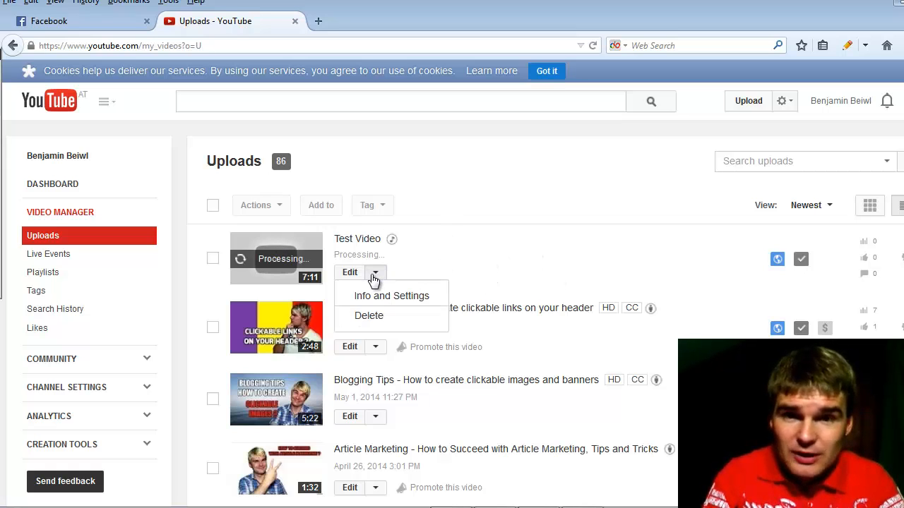